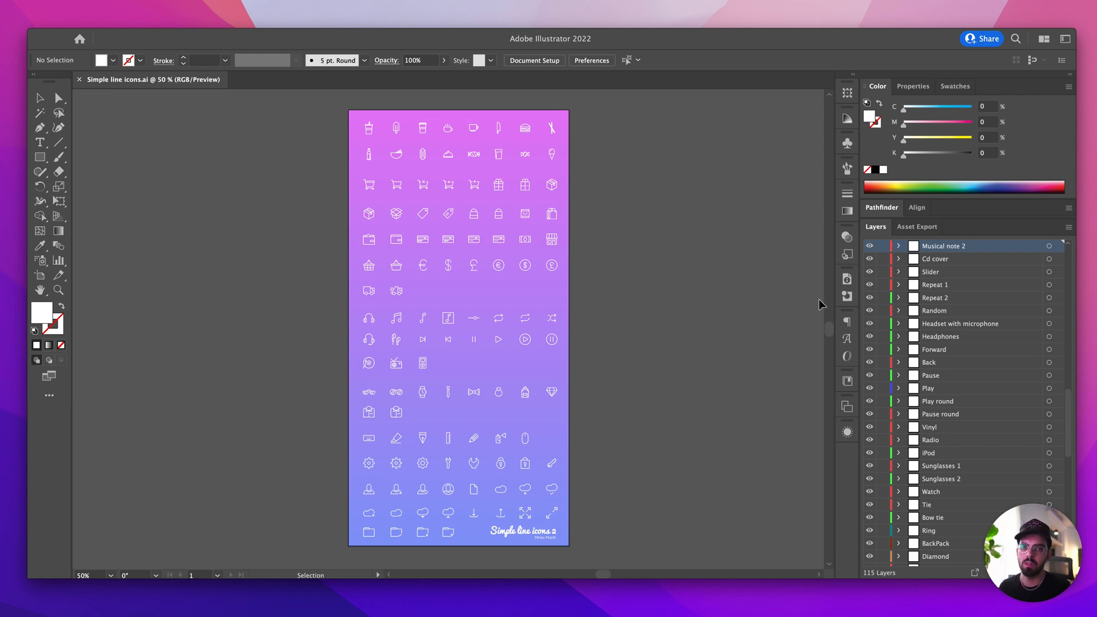
mouse_move(410, 175)
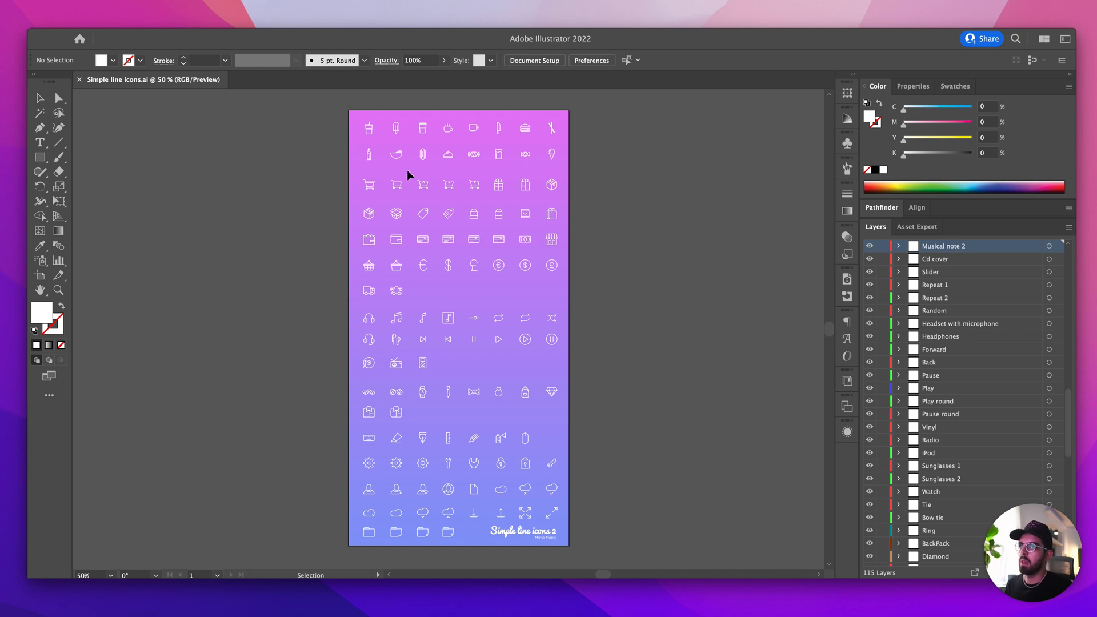
mouse_move(499, 473)
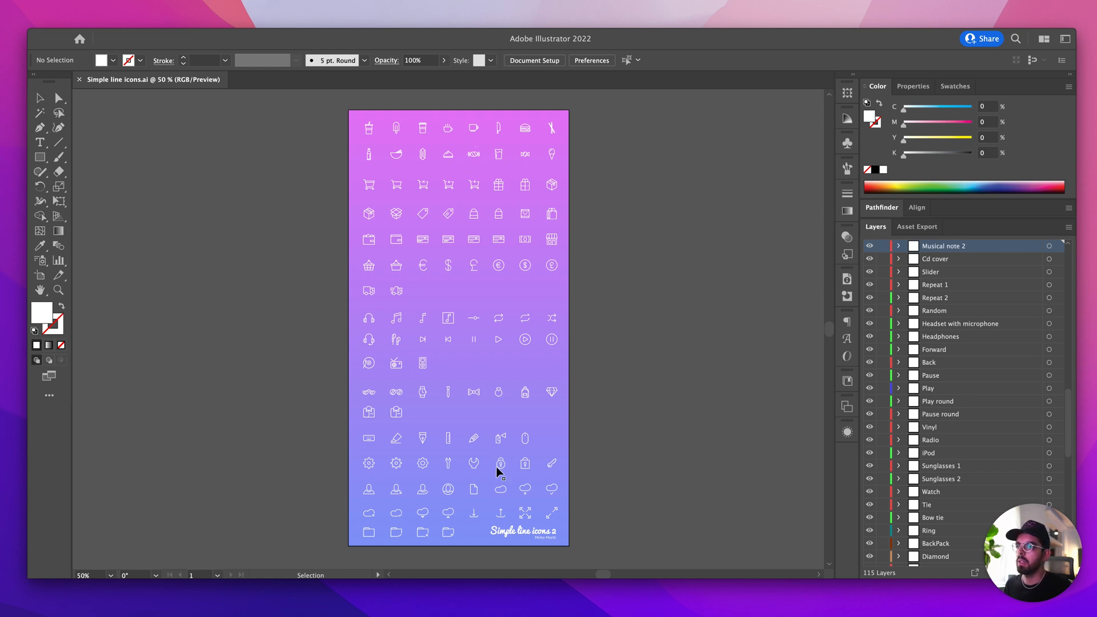
mouse_move(558, 539)
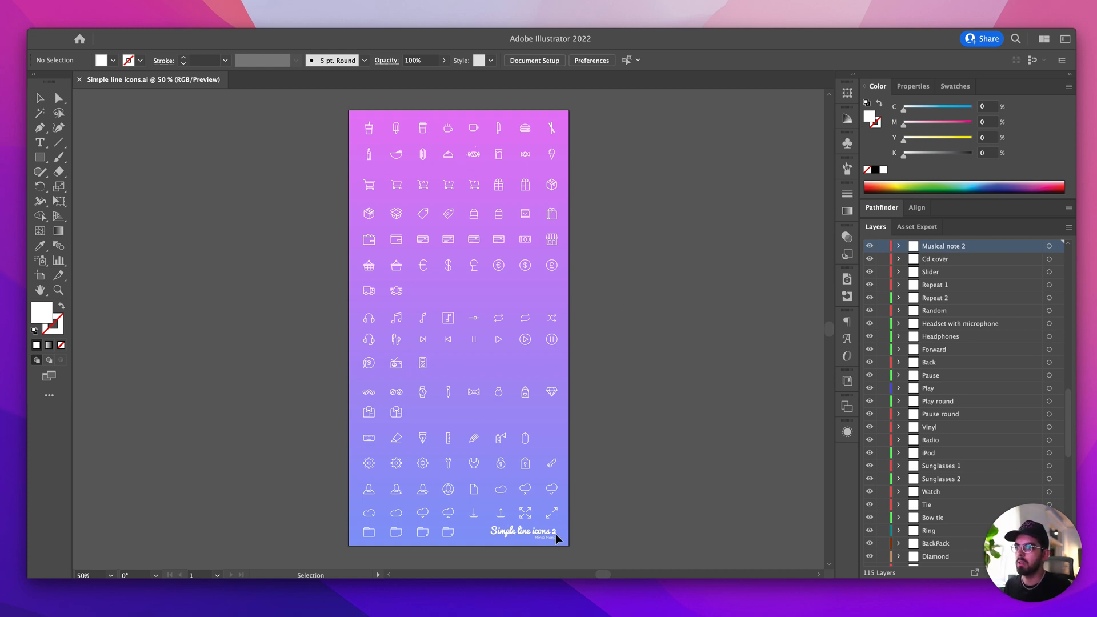
mouse_move(533, 445)
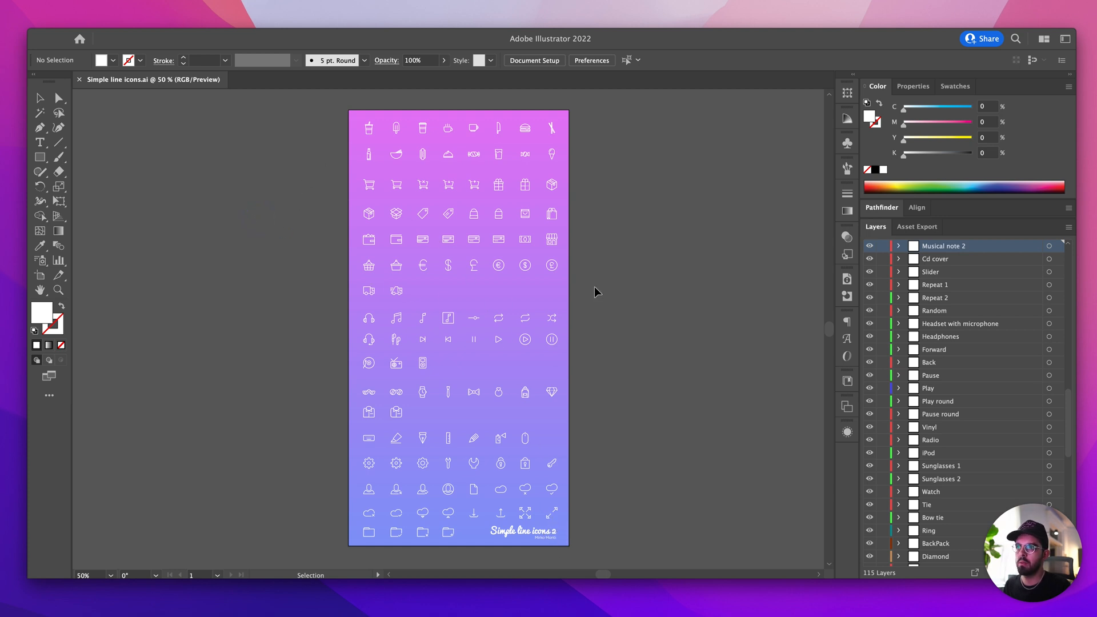
mouse_move(574, 124)
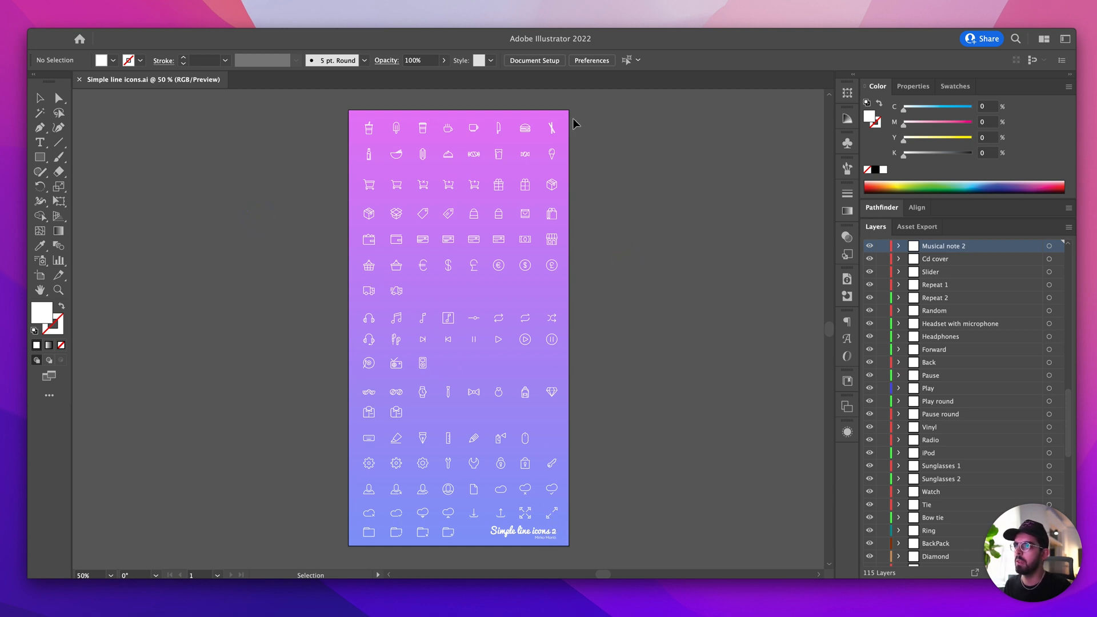
mouse_move(471, 200)
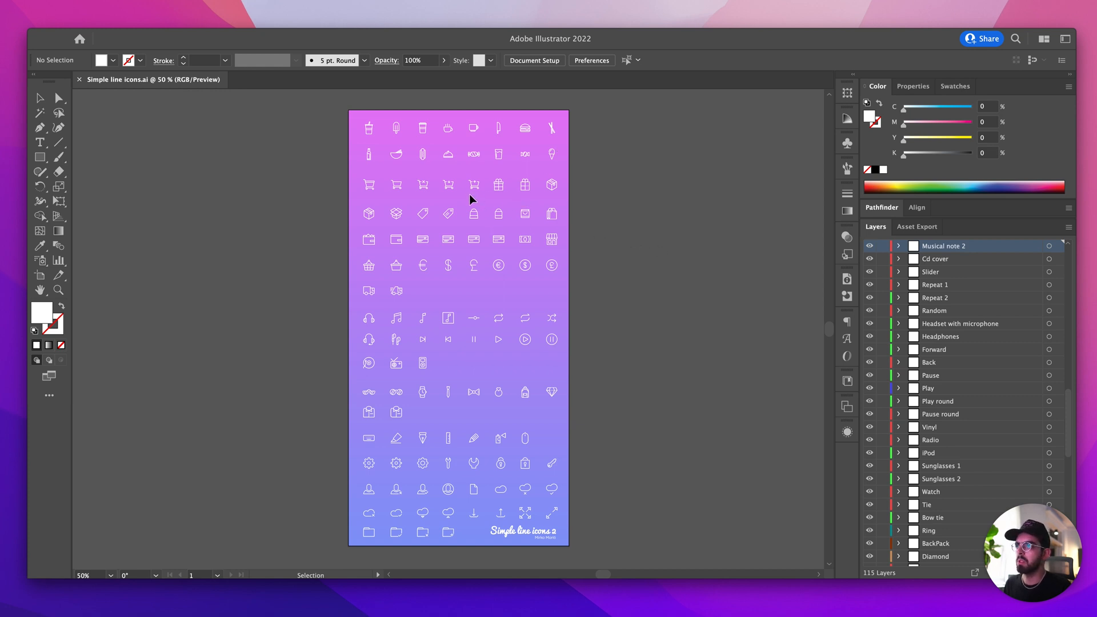
mouse_move(210, 112)
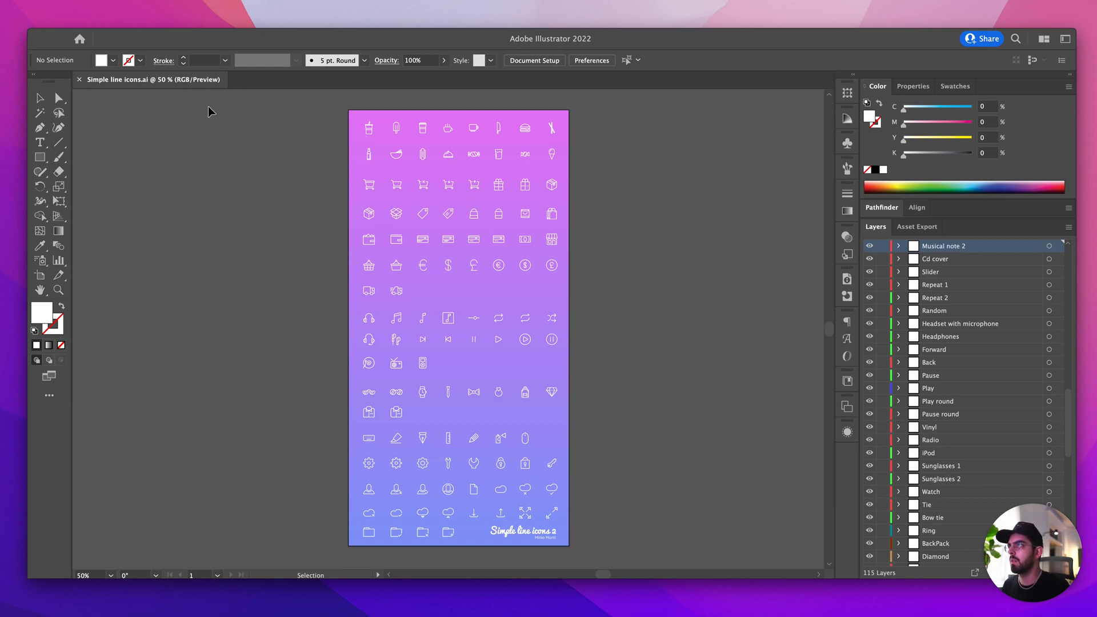
mouse_move(146, 202)
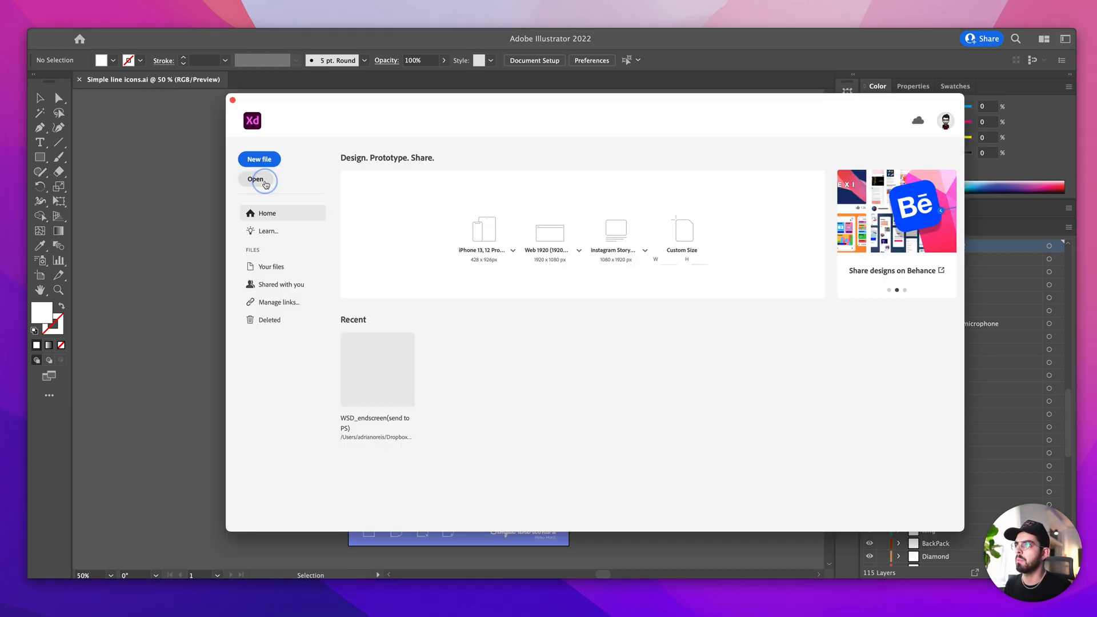
- Open the Simple line icons file from Adobe XD's home screen
left_click(255, 179)
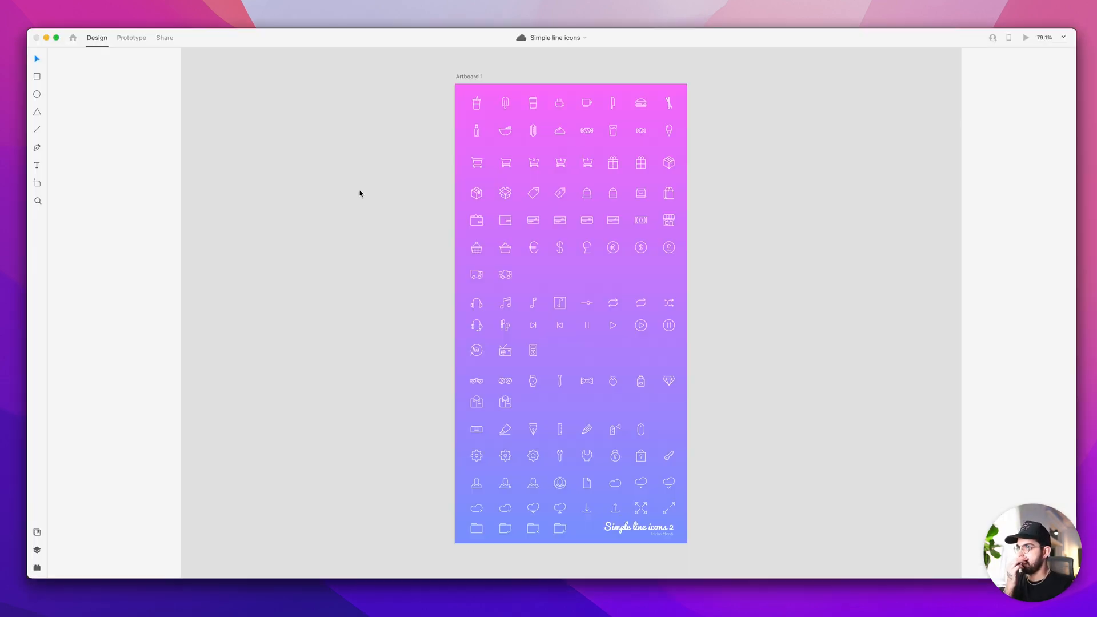
- Select Artboard 1 in the Layers panel and copy it as SVG code
left_click(468, 76)
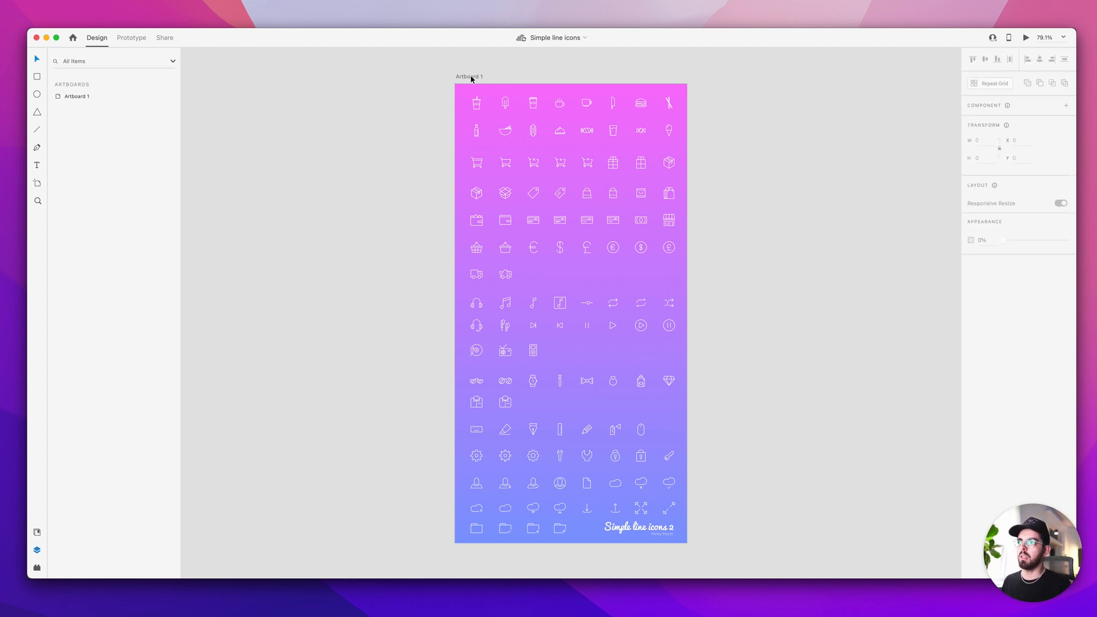
left_click(469, 76)
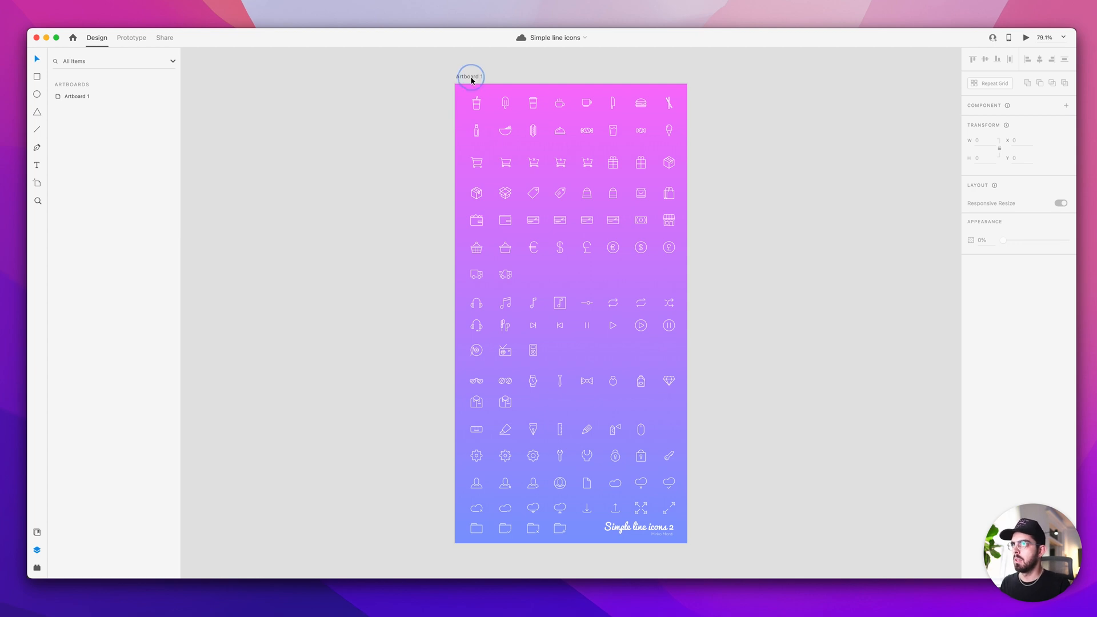
left_click(468, 76)
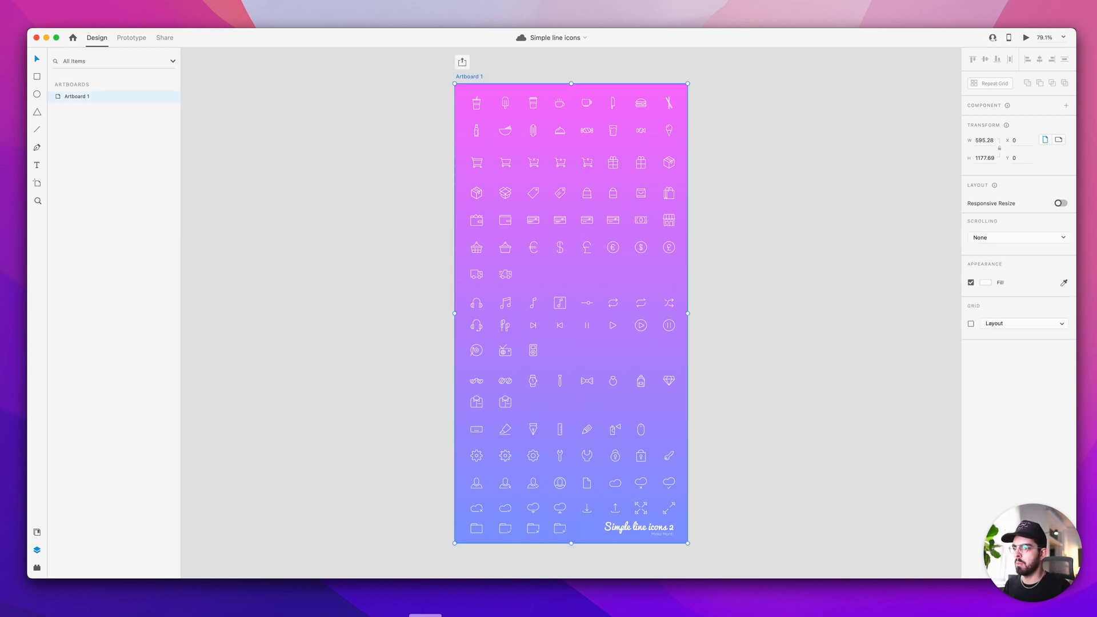
key("cmd+v")
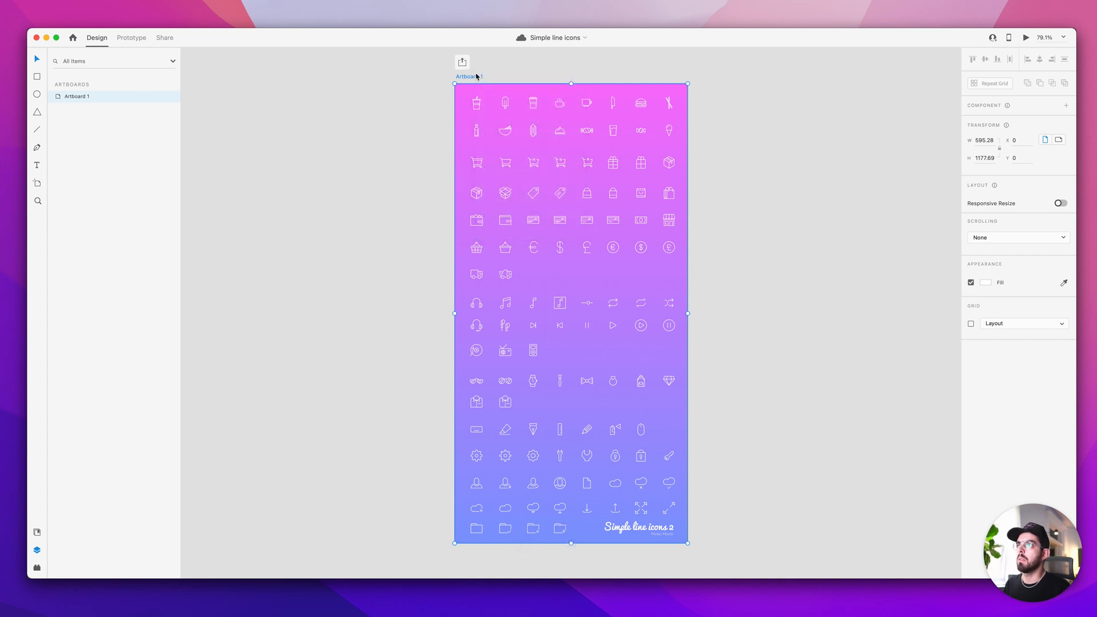
right_click(469, 102)
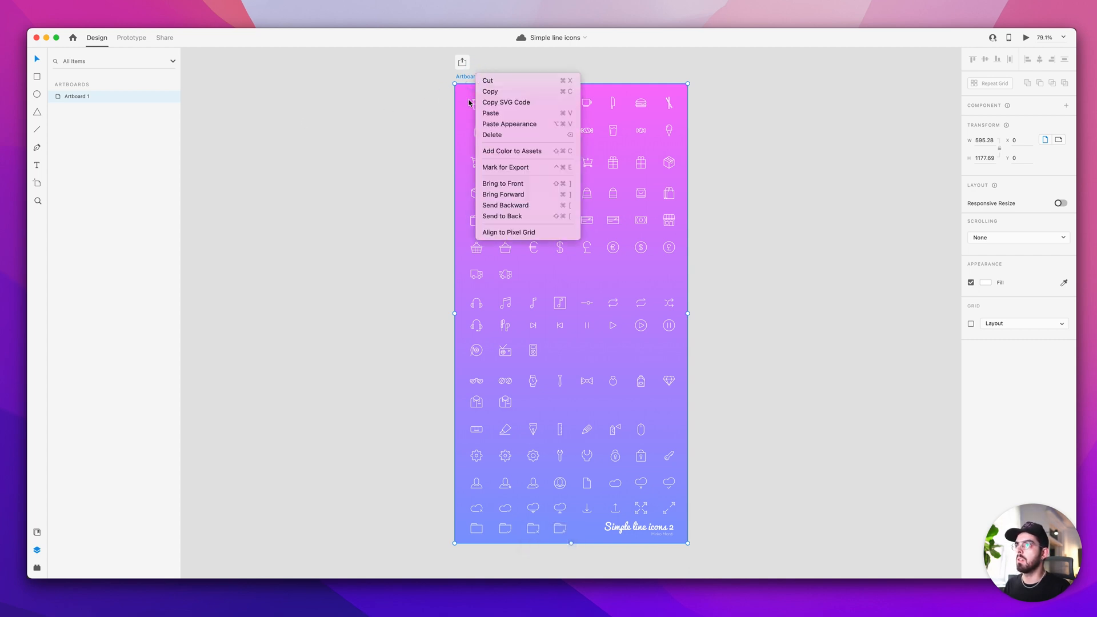
mouse_move(506, 103)
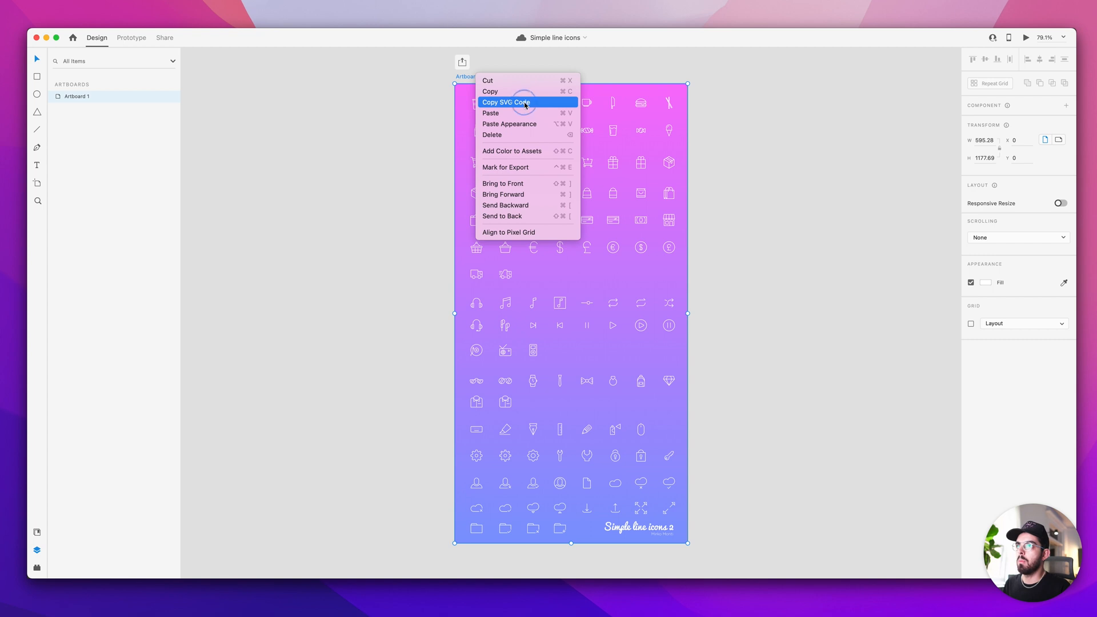
left_click(506, 103)
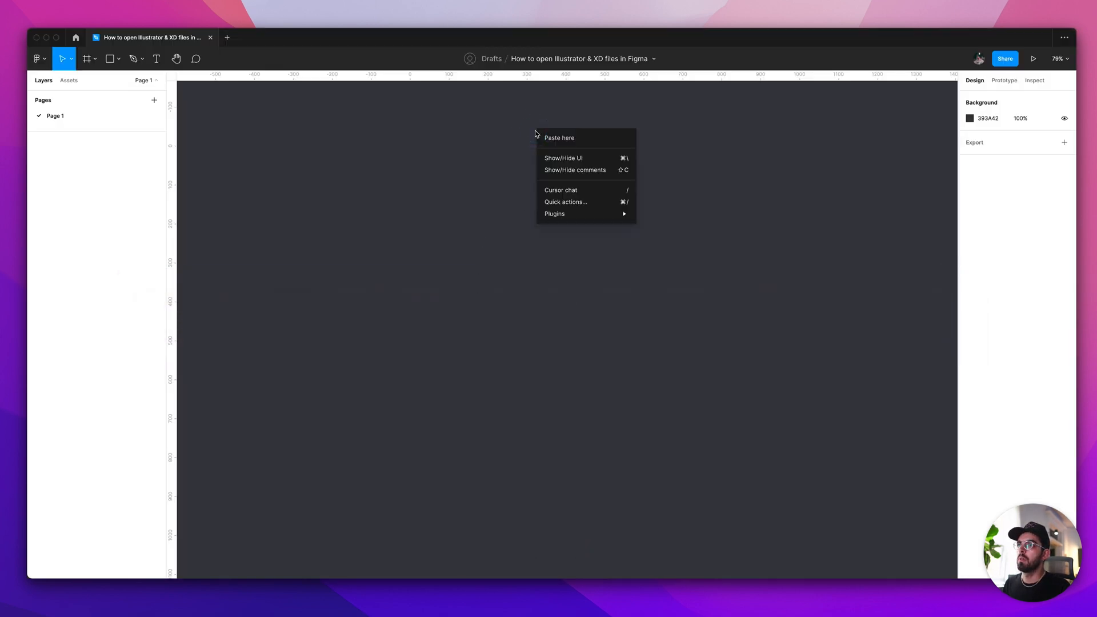
- Paste the Artboard 1 SVG code onto the empty Figma draft canvas
left_click(559, 138)
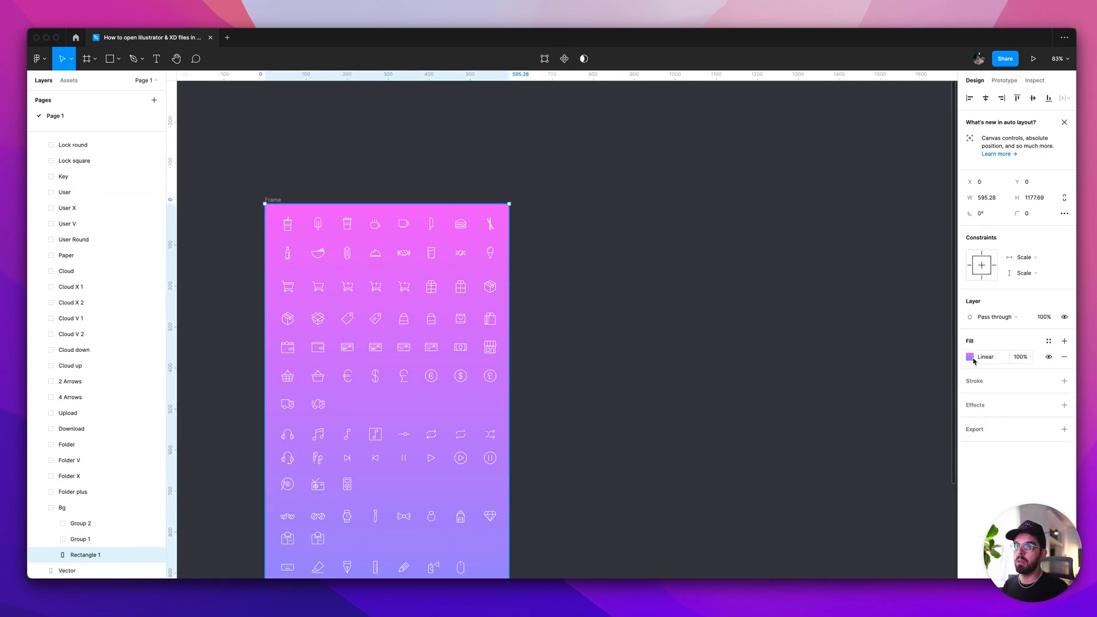
left_click(972, 356)
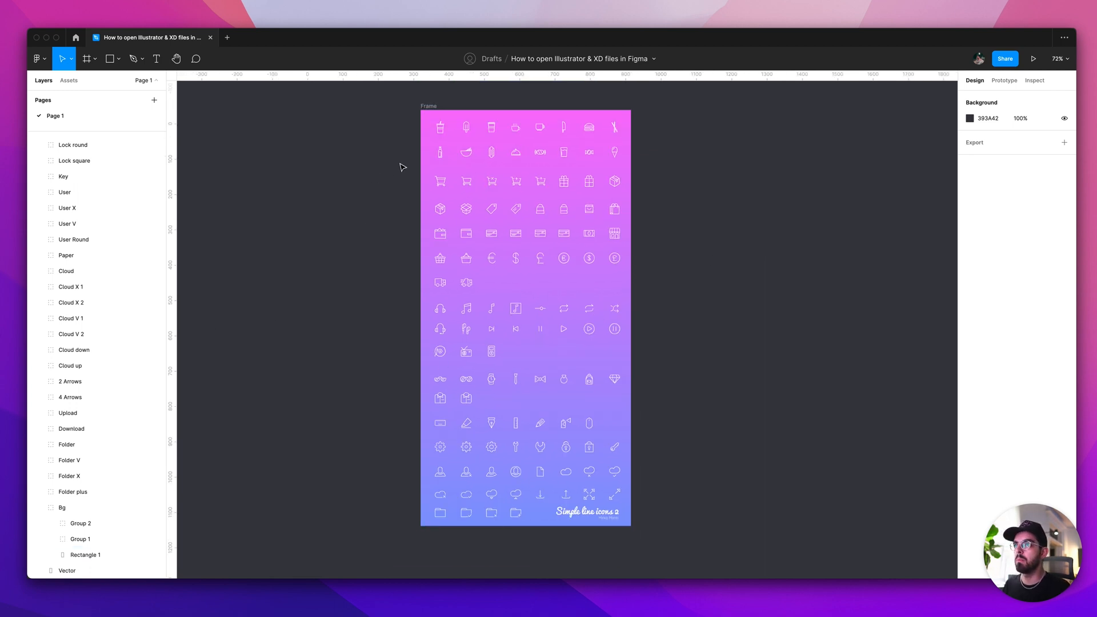
left_click(74, 160)
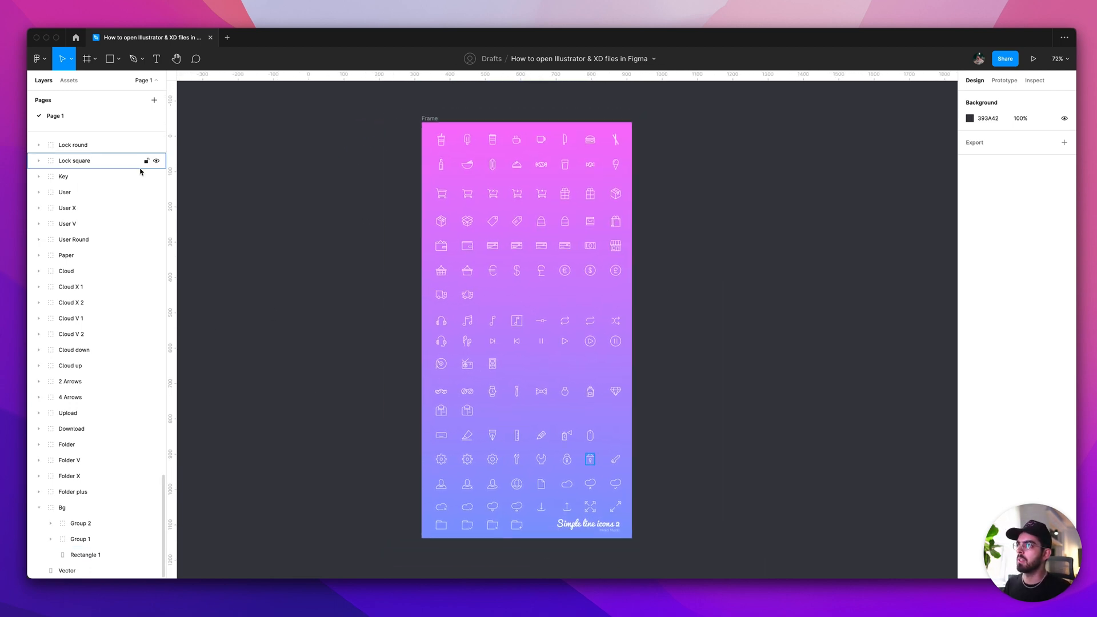